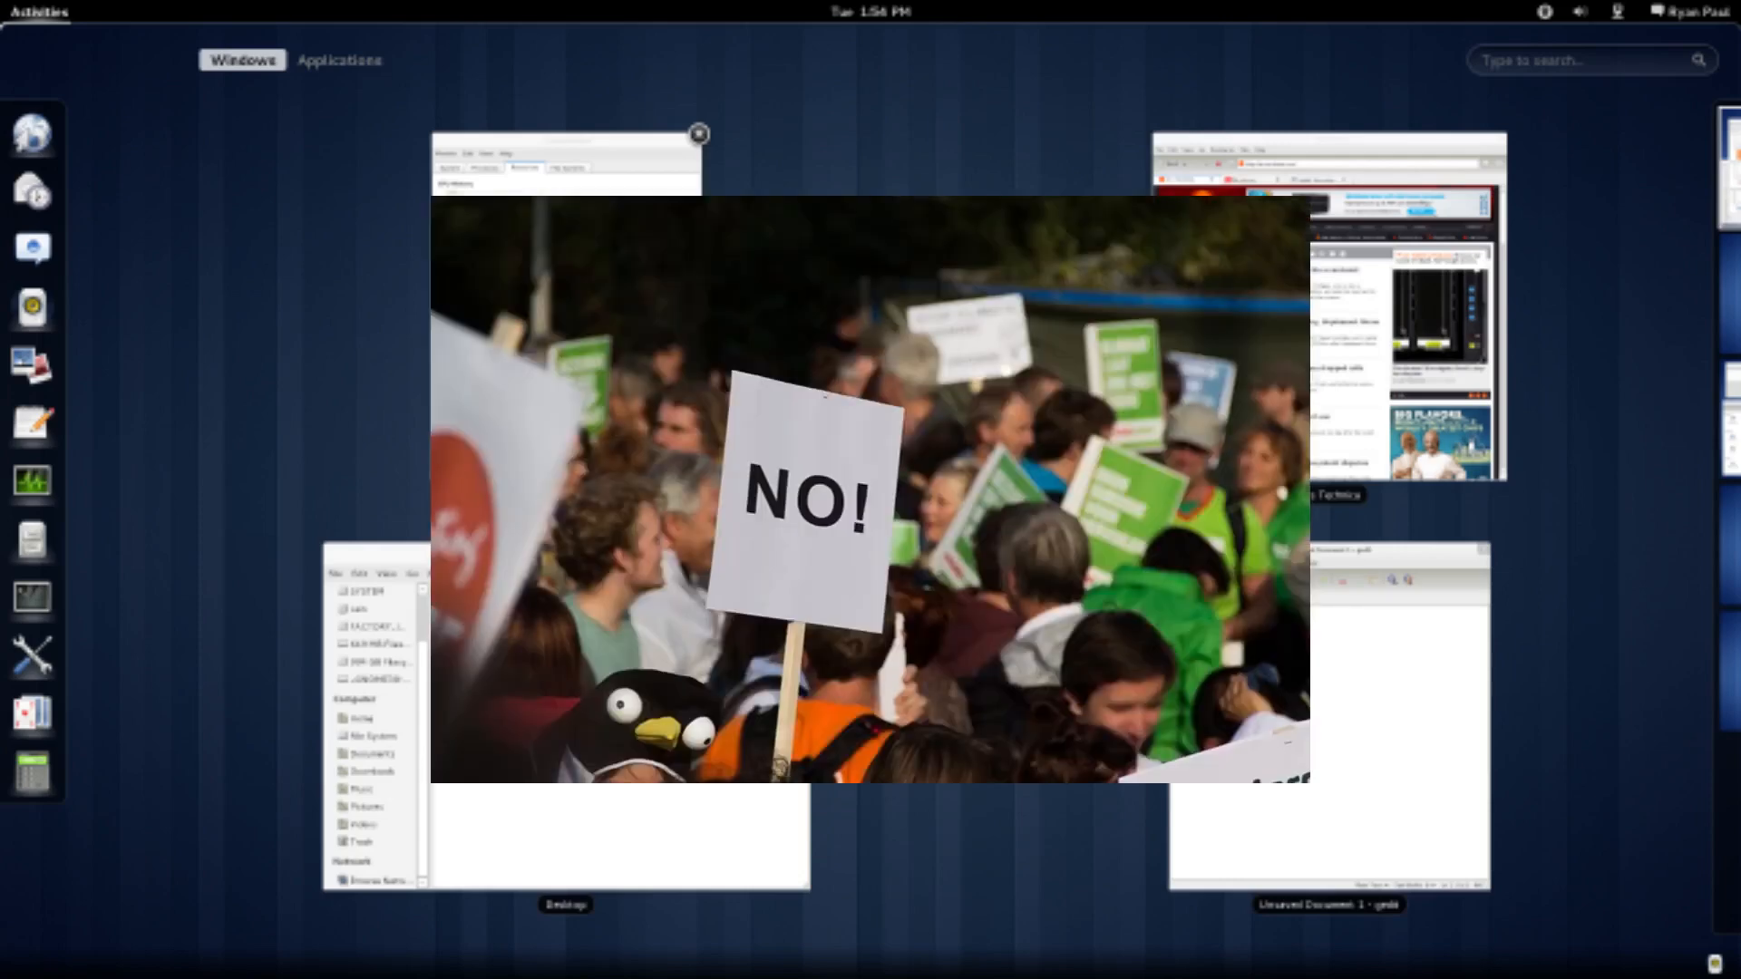
- Advance from the GNOME Shell overview screenshot to the engineer's GNOME Wiki profile page
click(698, 133)
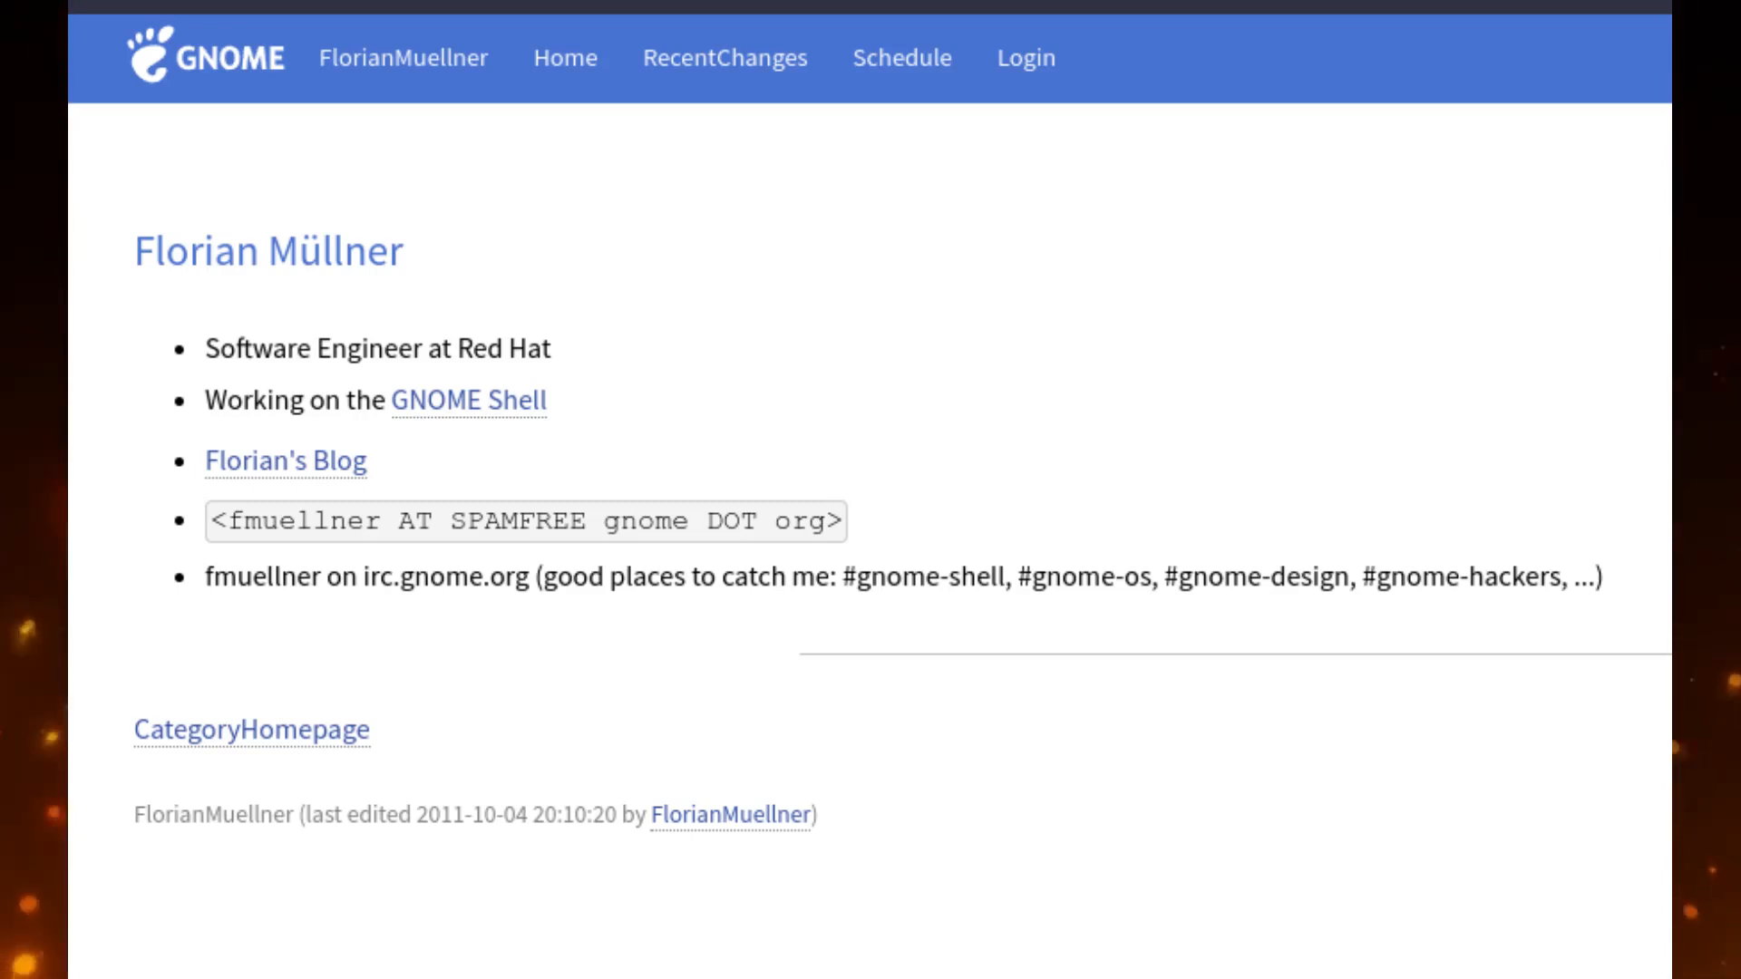
- Show extensions.gnome.org's Extensions tab sorted by Popularity instead of the wiki profile
click(469, 400)
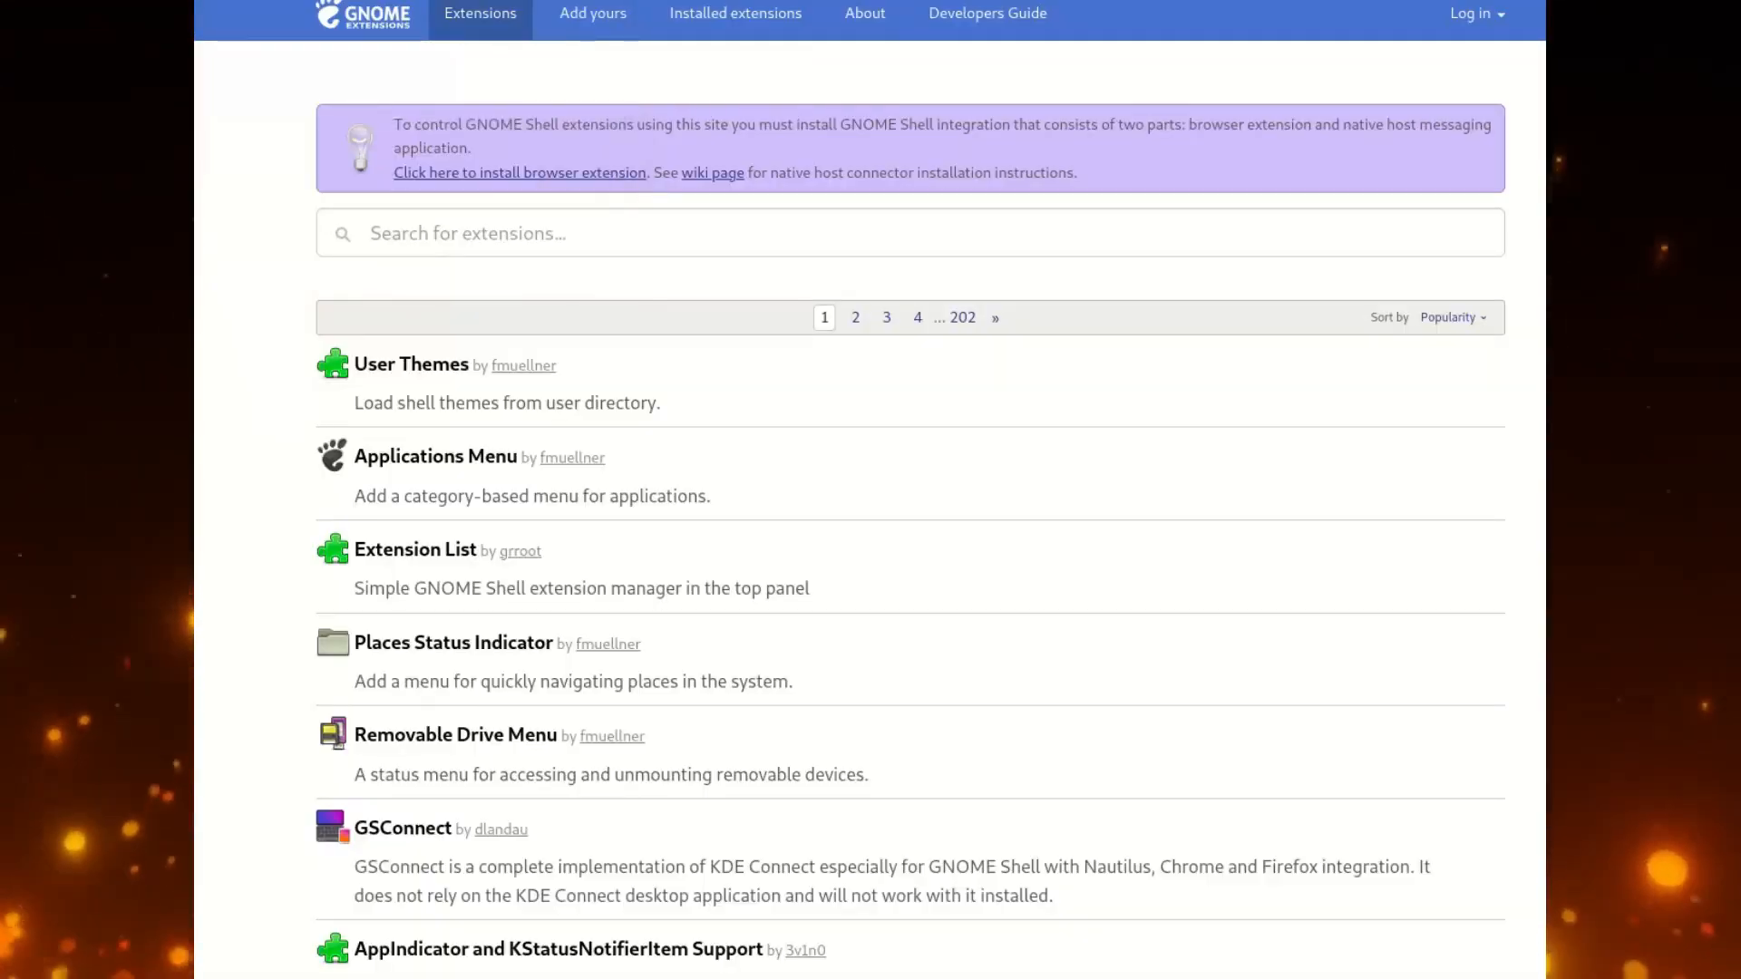
- Scroll the extensions list down to Prime Indicator and the page-1 navigation
scroll(down, 3)
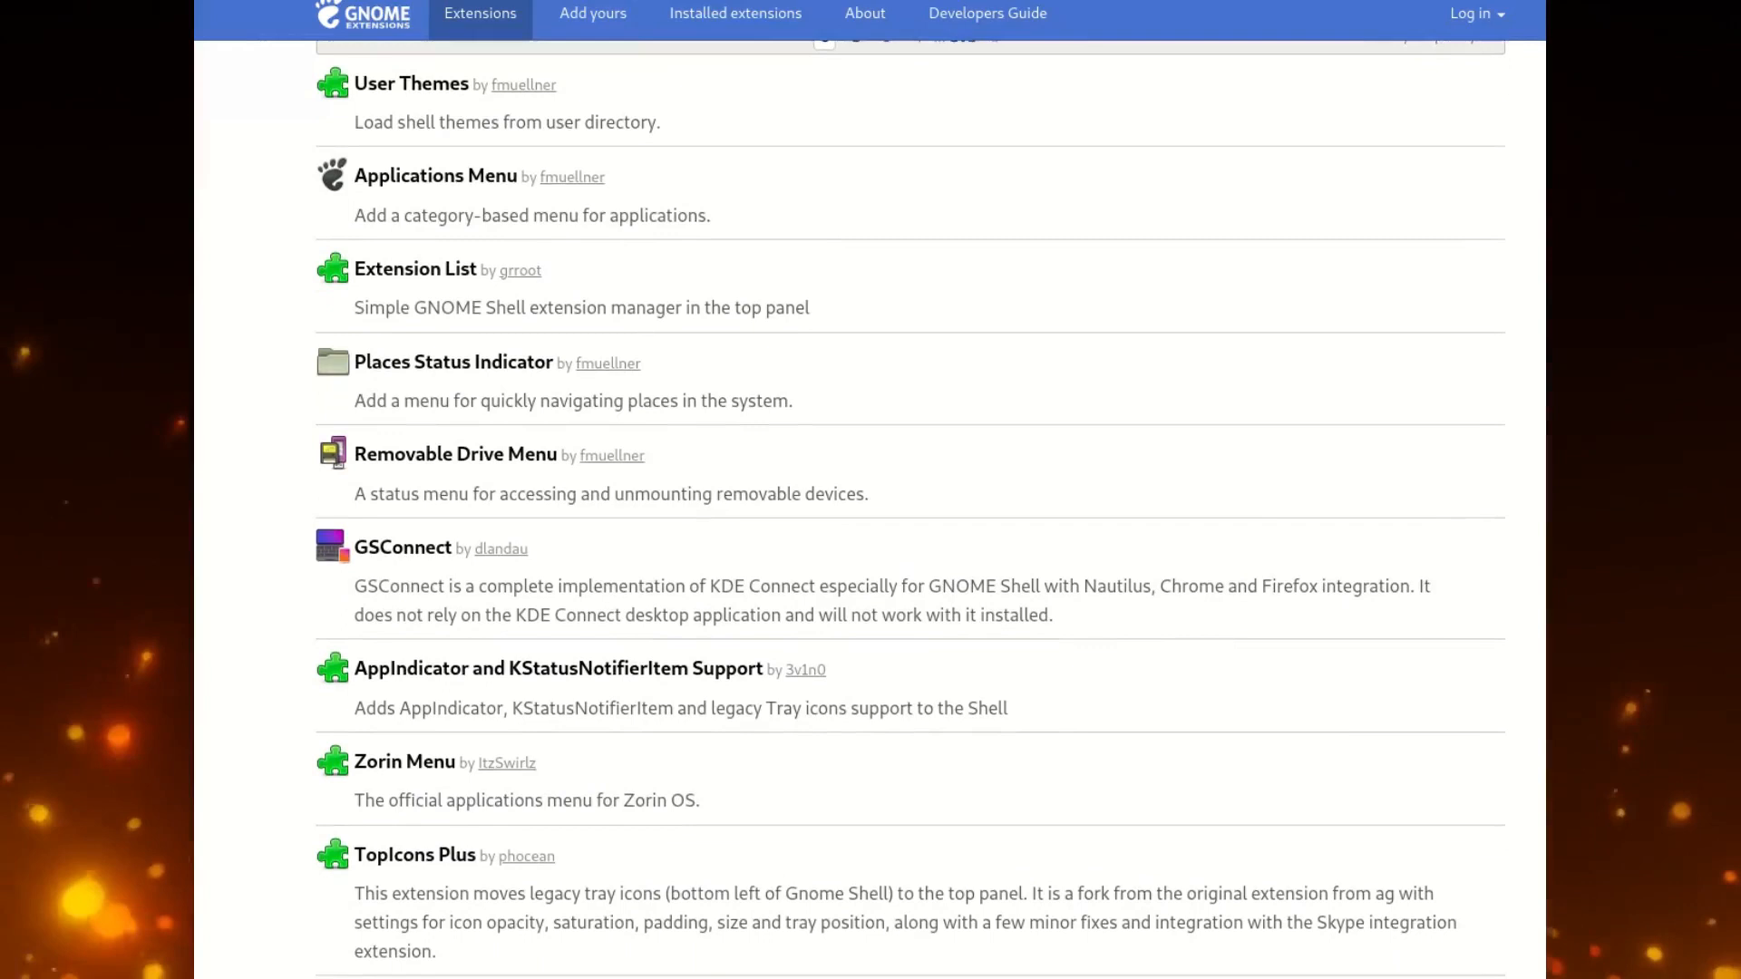
scroll(down, 3)
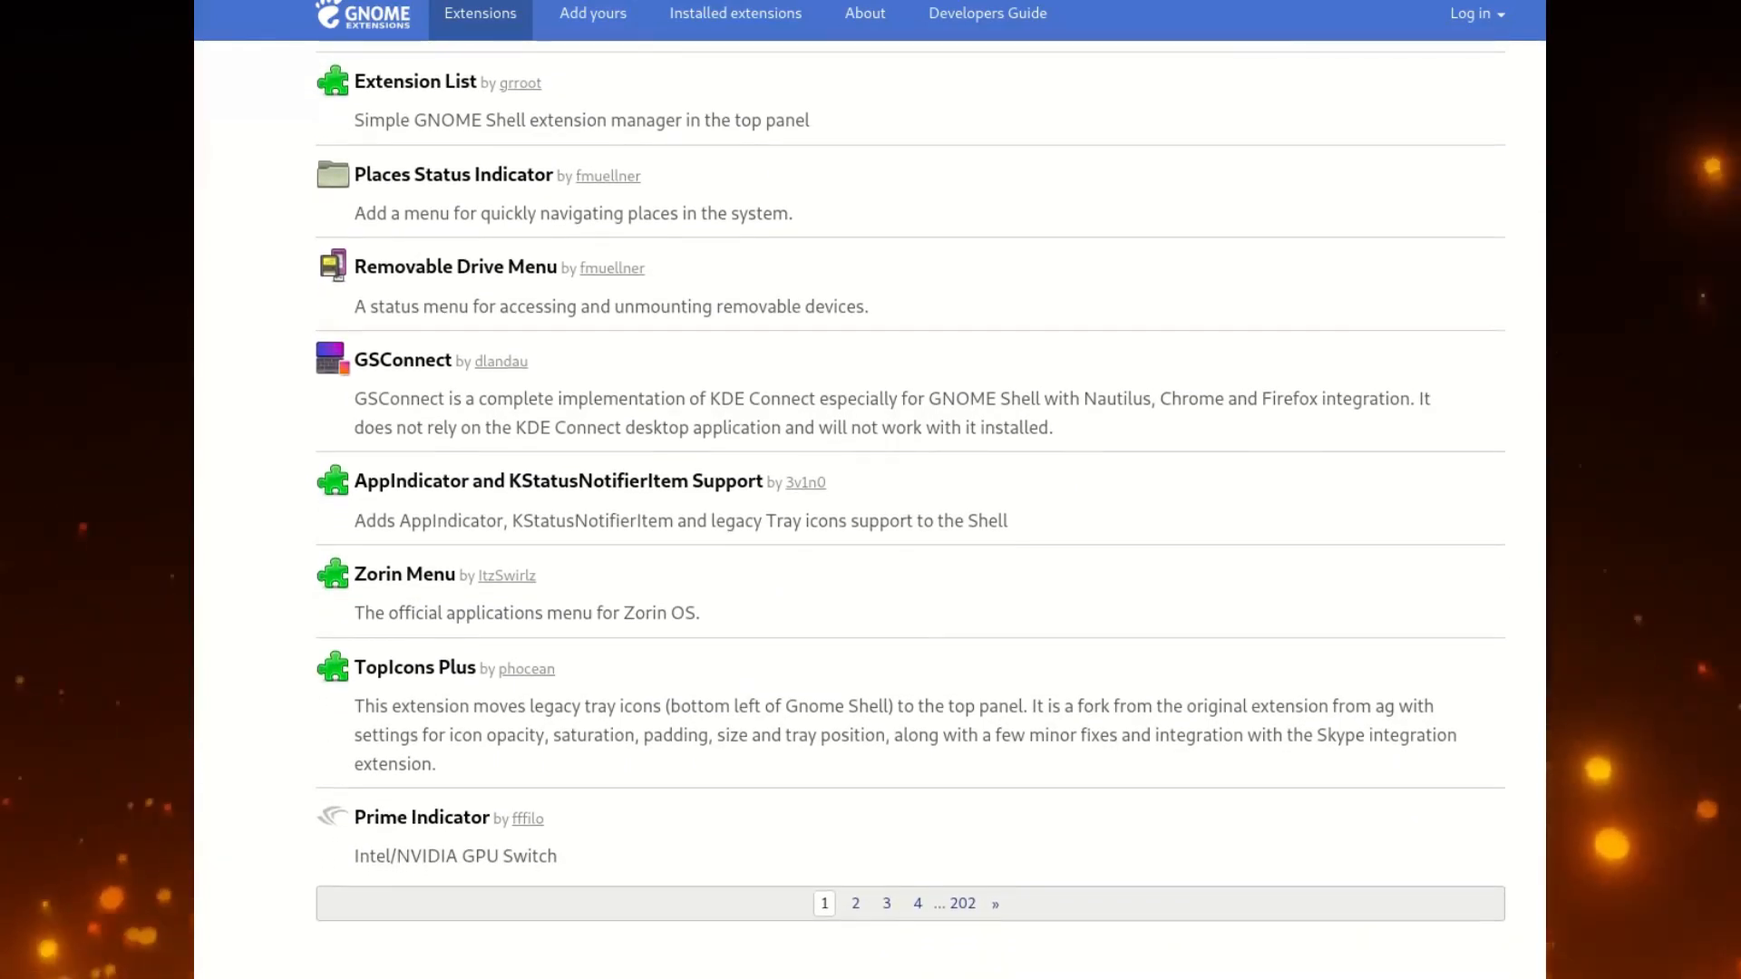